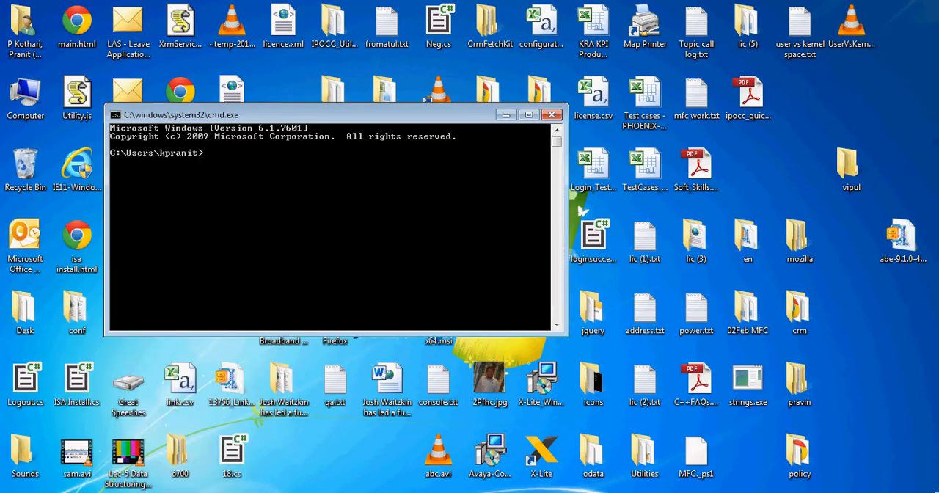
Step: Retitle the Command Prompt console window to 'father'
type("ti")
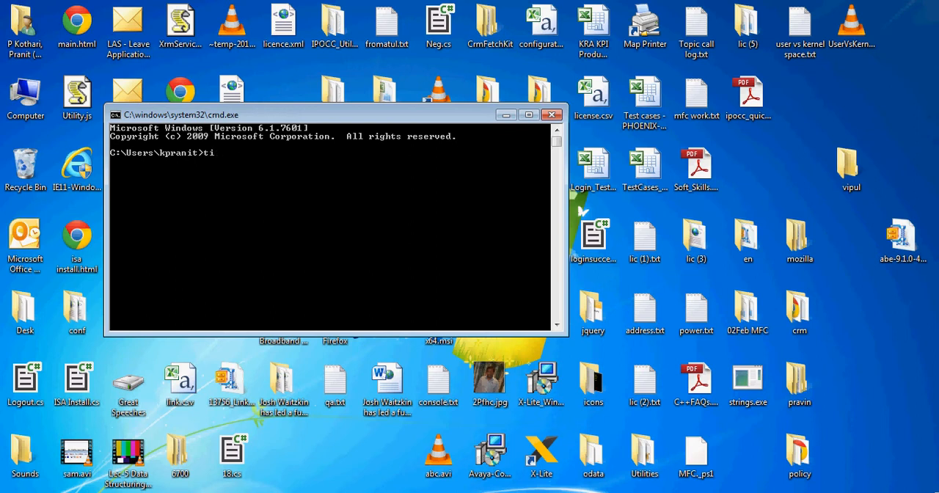
type("tle fat")
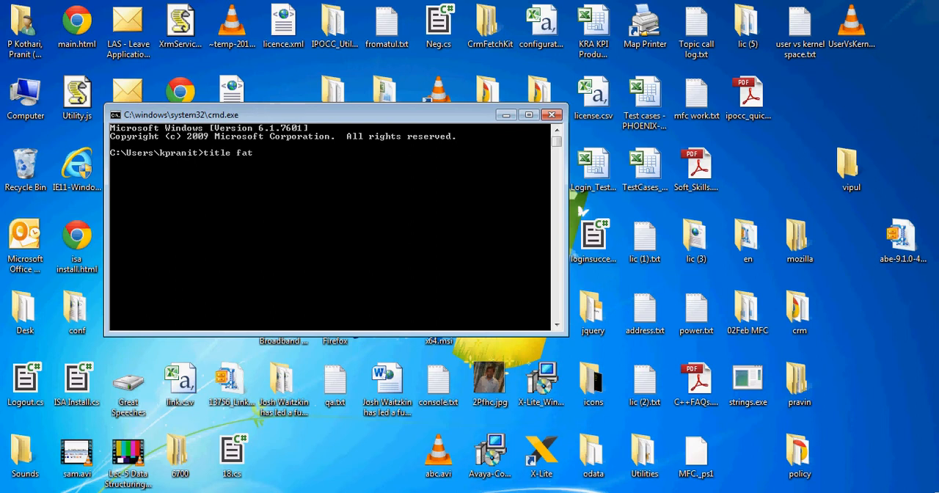
key("Return")
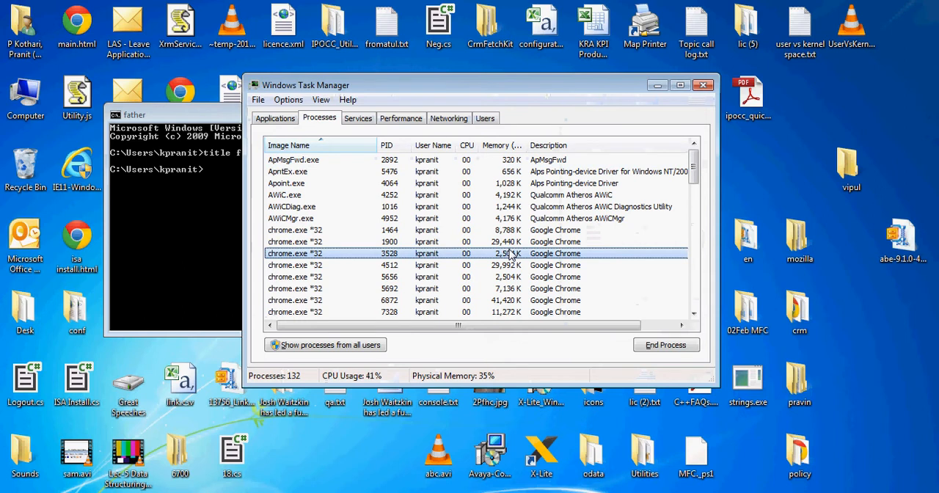
Step: Scroll the process list to cmd.exe and note its PID 1572 in Notepad
left_click(367, 289)
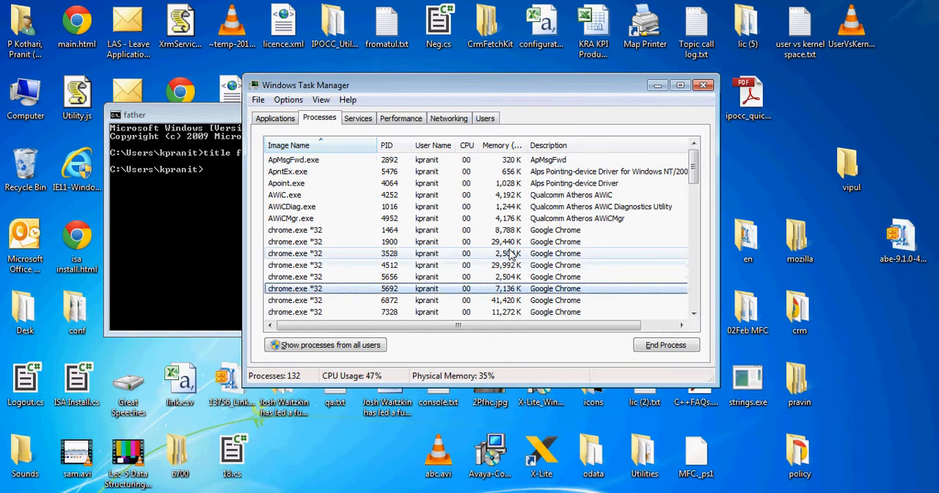
scroll("down", 3)
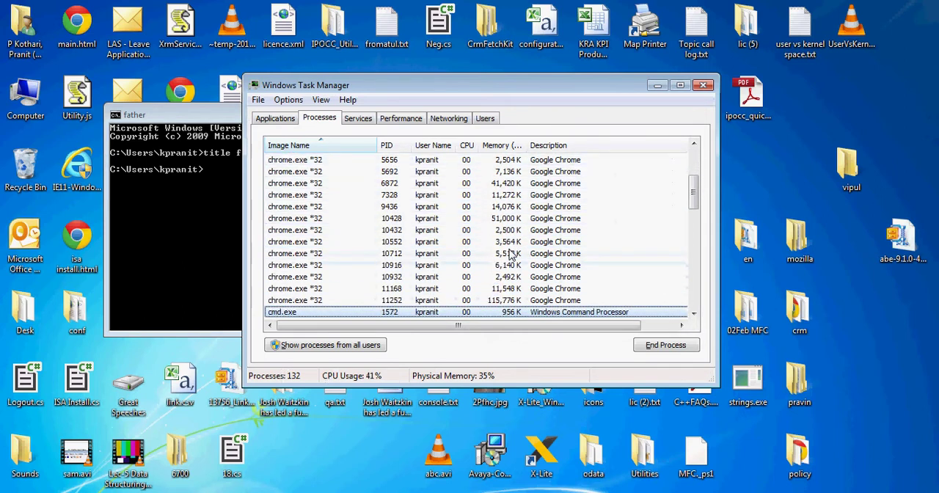
scroll("down", 3)
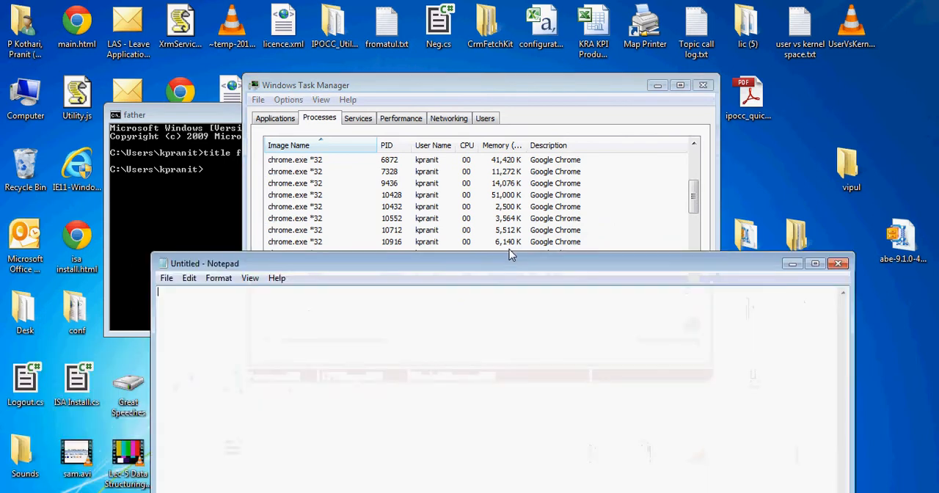
type("1572")
left_click(176, 169)
type("s")
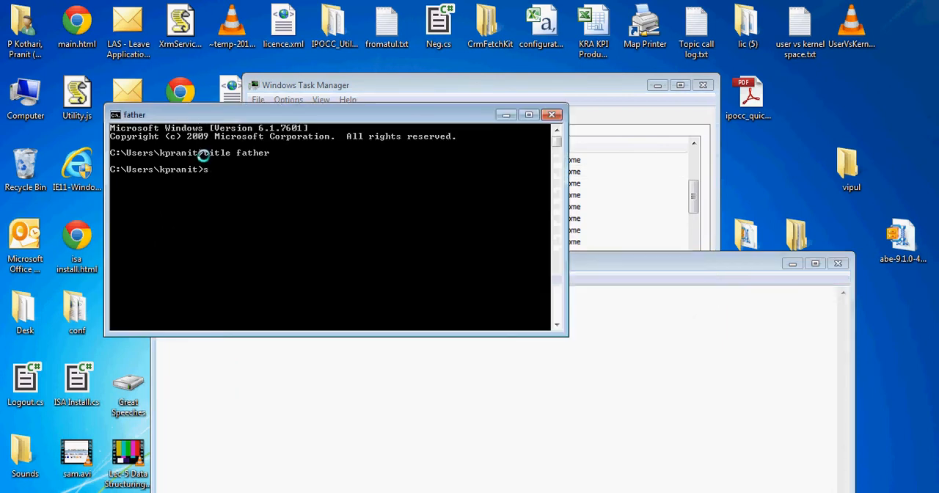
Step: Launch a new console window with 'start cmd'
type("tart")
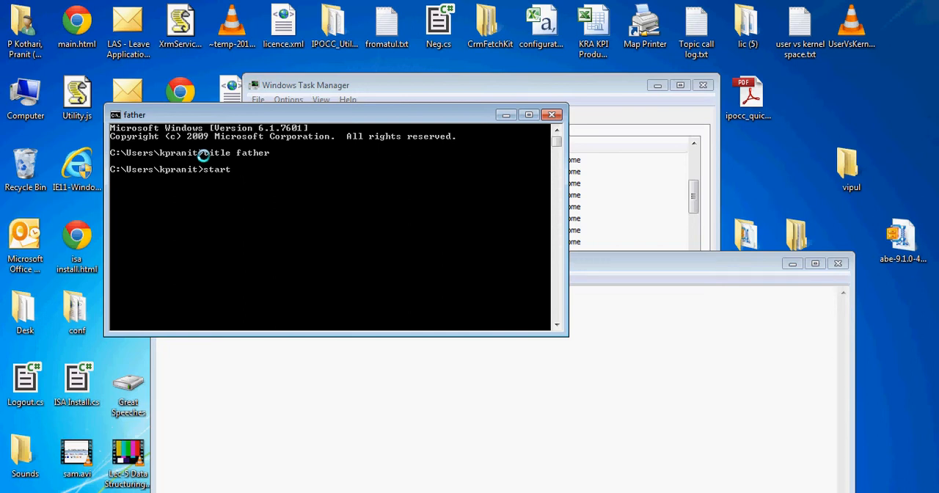
type("c")
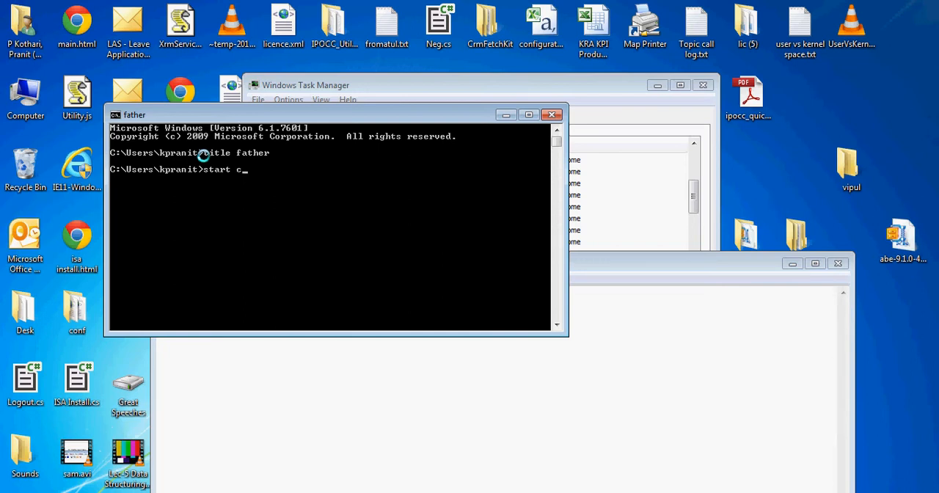
type("md")
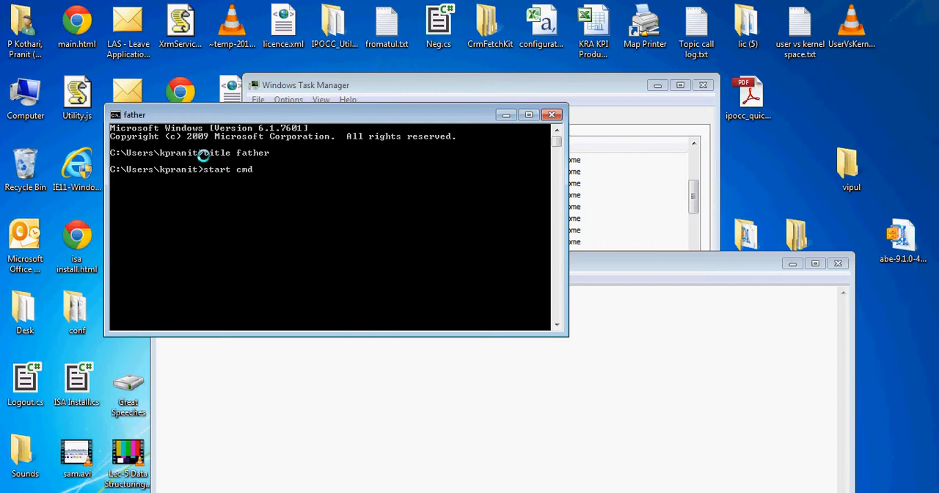
key("Return")
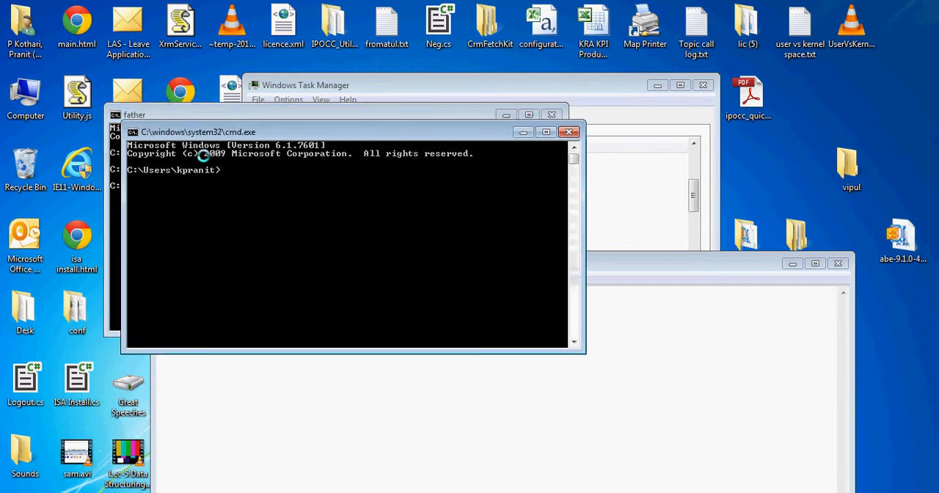
Step: Title the new console window 'child'
type("tit")
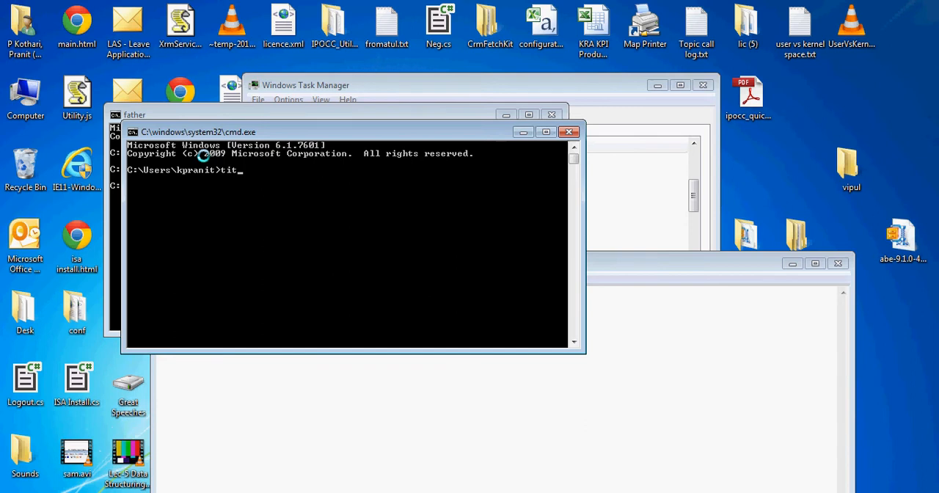
type("le father")
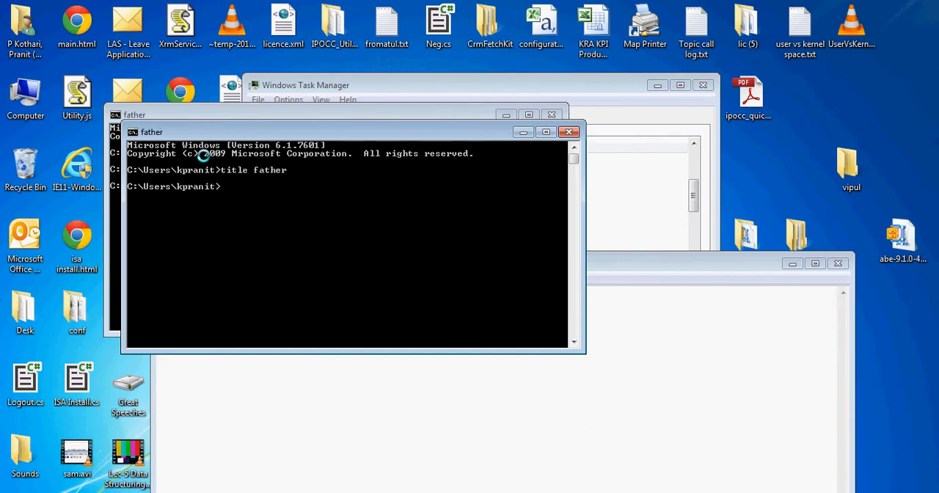
mouse_move(290, 133)
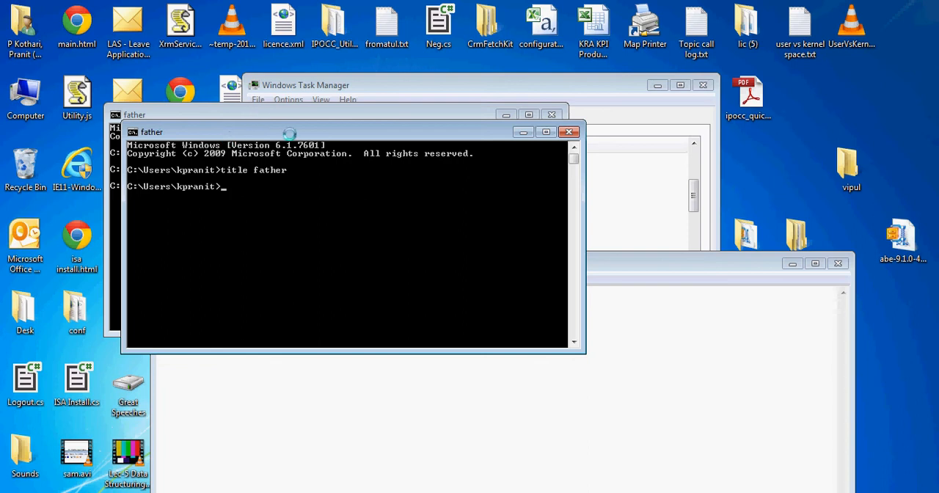
type("title fa")
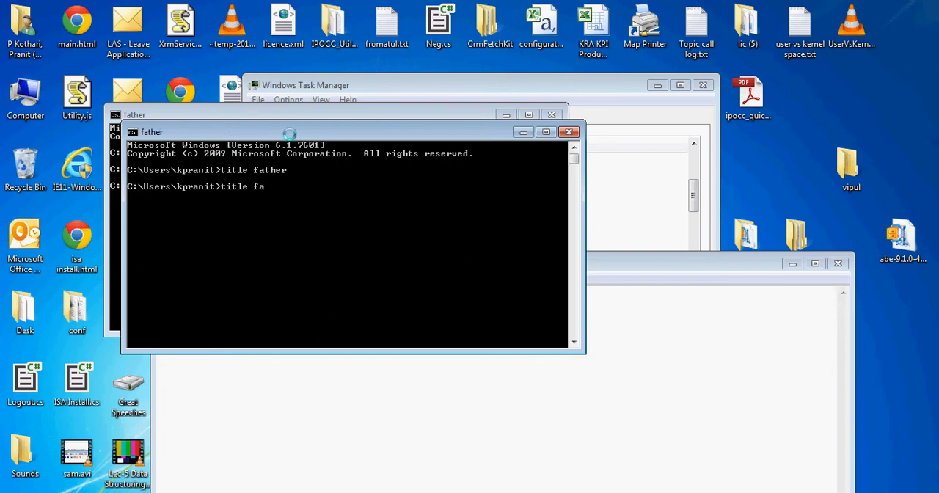
type("chil")
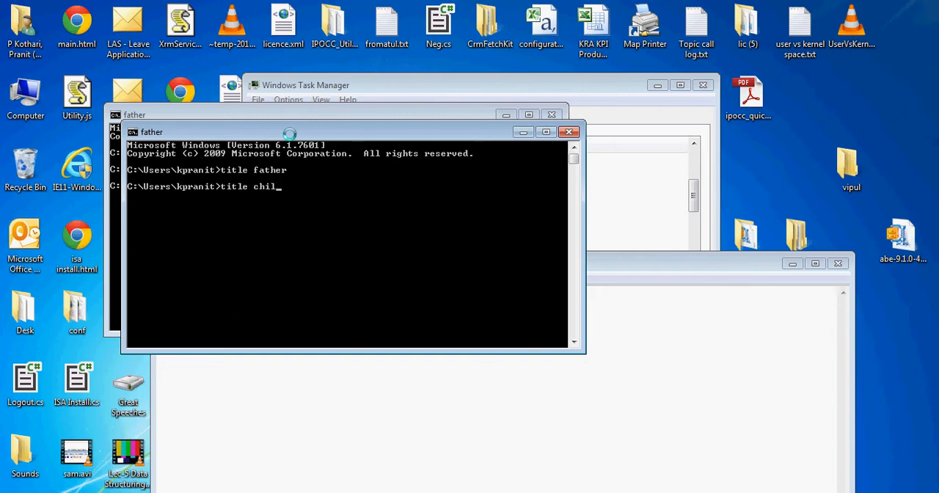
key("Return")
type("start cmd")
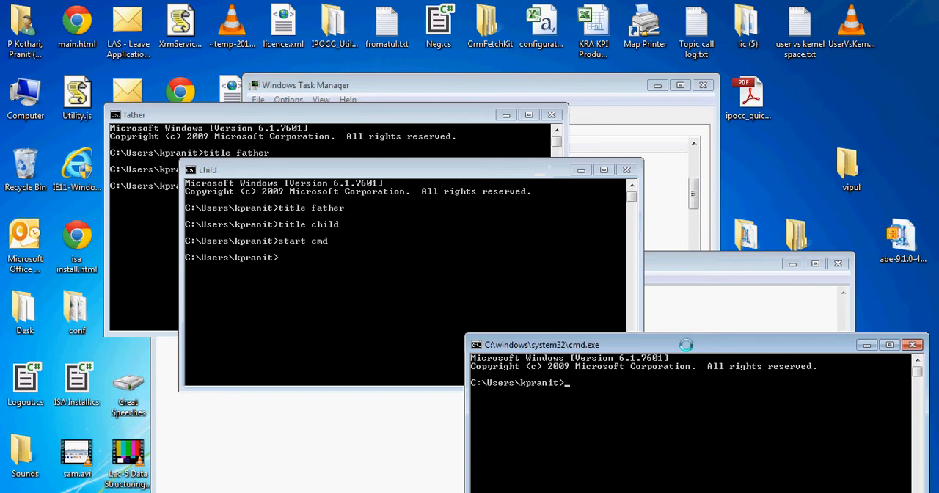
Step: Type 'title grandchild' in the newest console and bring Notepad forward
type("tit")
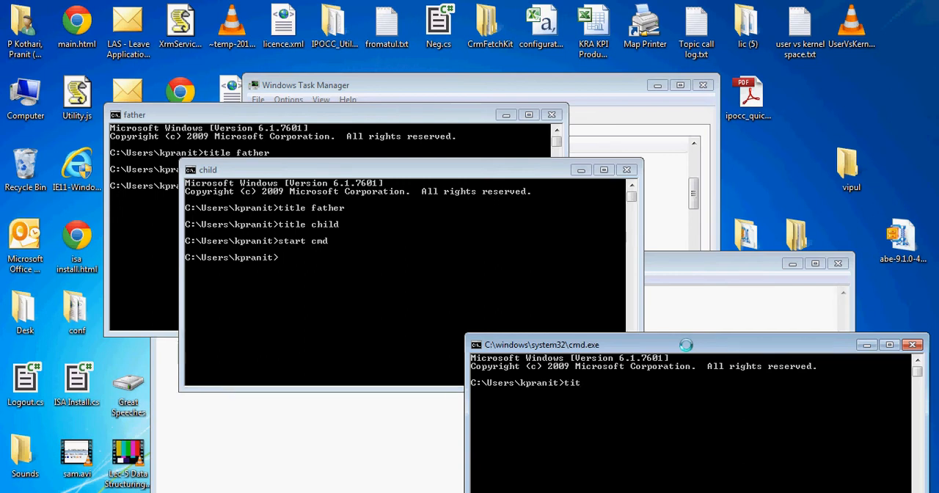
type("le grandchild")
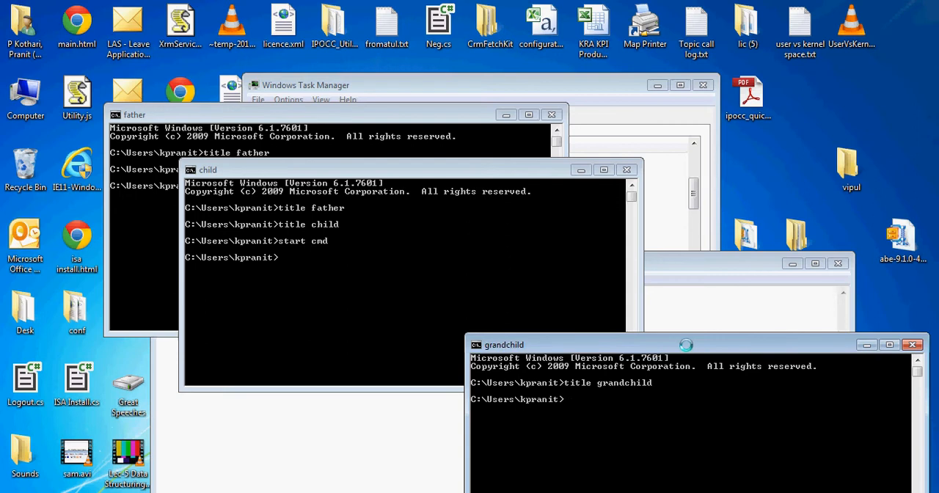
left_click(626, 170)
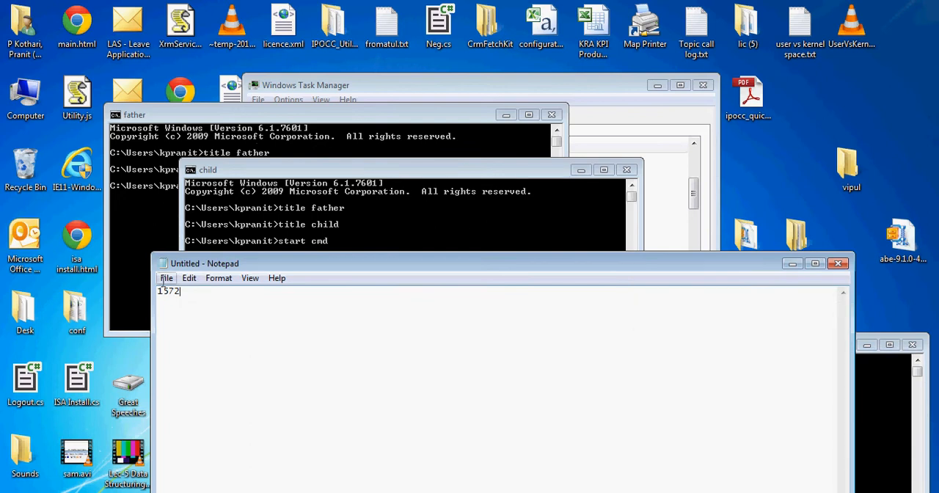
mouse_move(186, 306)
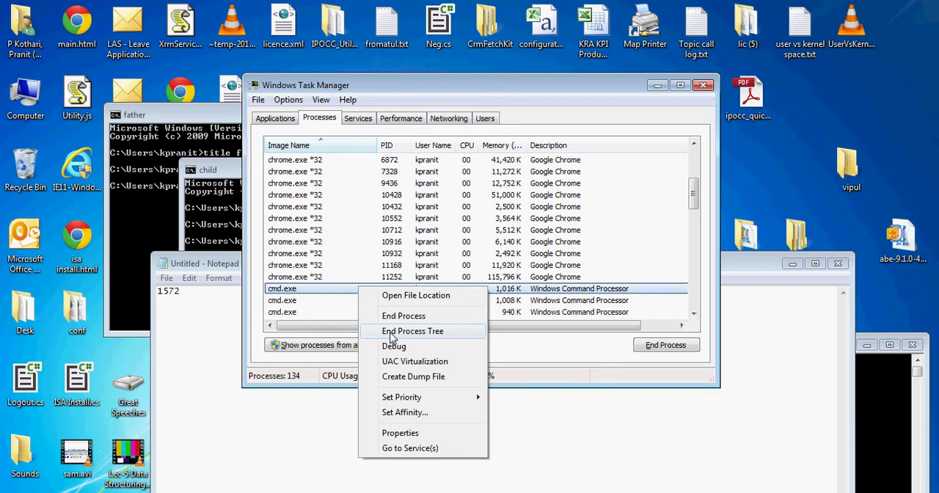
Step: End the child cmd.exe process tree, closing the child and grandchild consoles
left_click(412, 331)
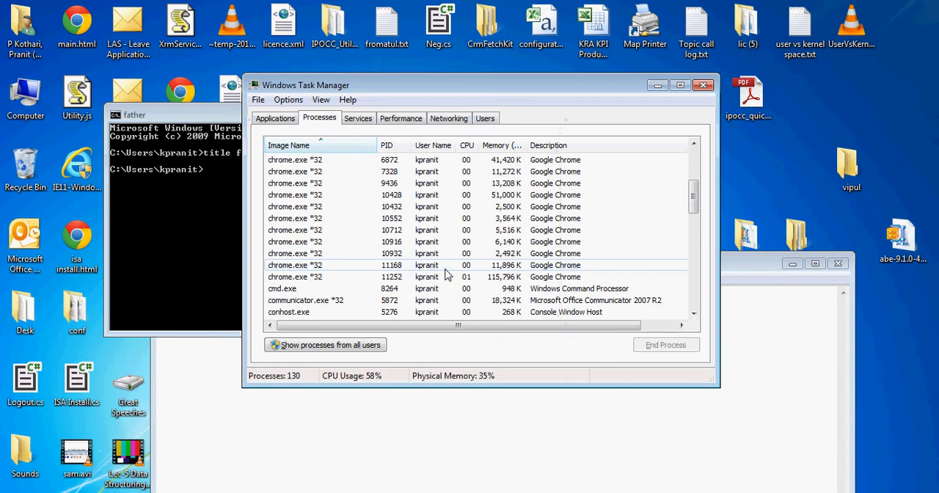
mouse_move(331, 296)
type("82")
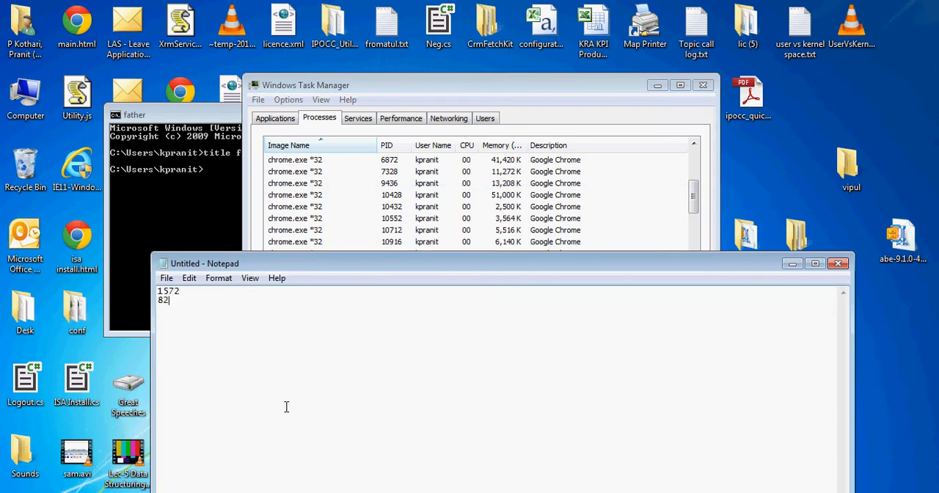
Step: Add the father console's PID 8264 to the Notepad notes
type("64")
left_click(176, 169)
type("start child")
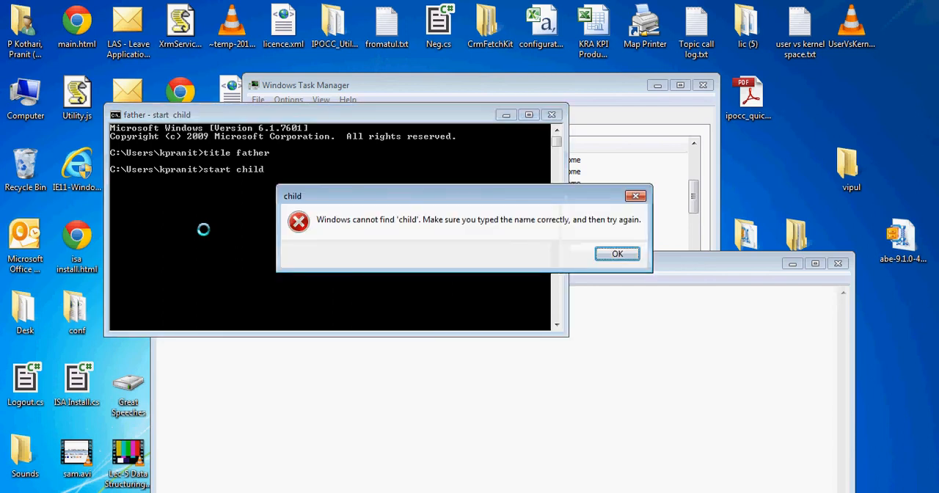
Step: Dismiss the cannot-find error, run 'start cmd', and title the new console 'grandparent'
left_click(617, 253)
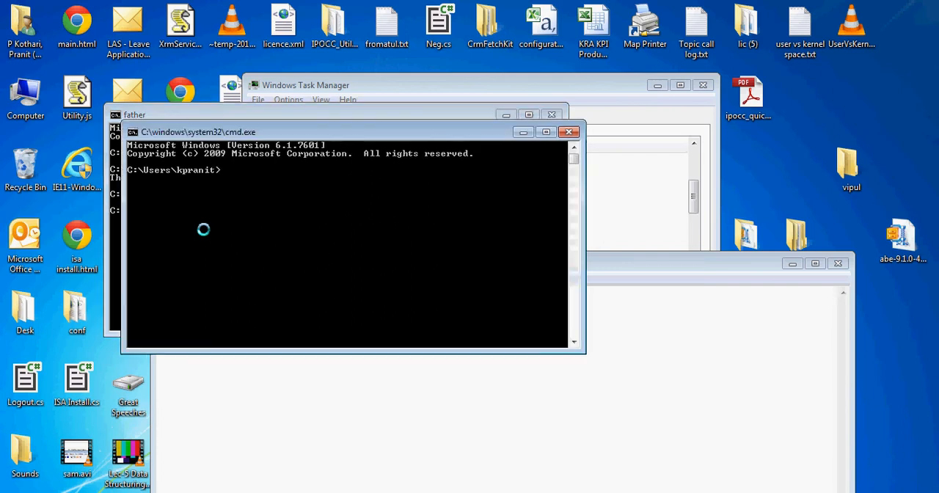
type("title")
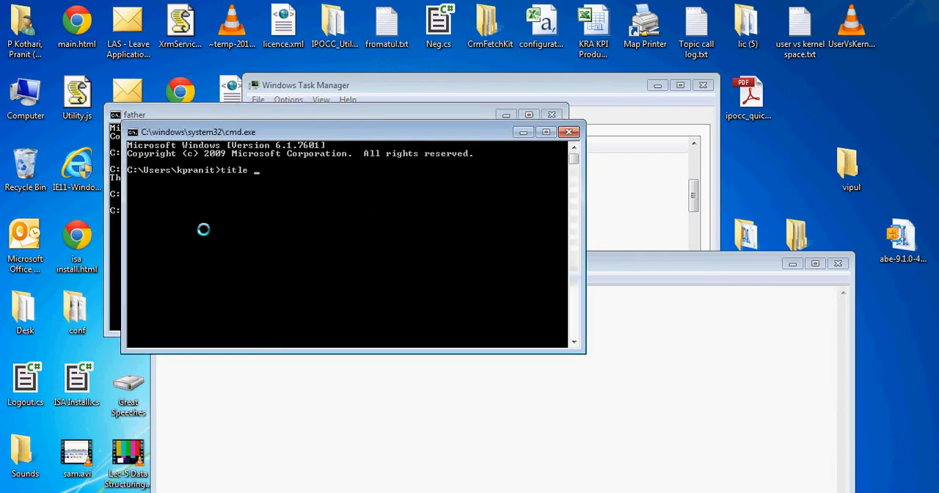
key("Return")
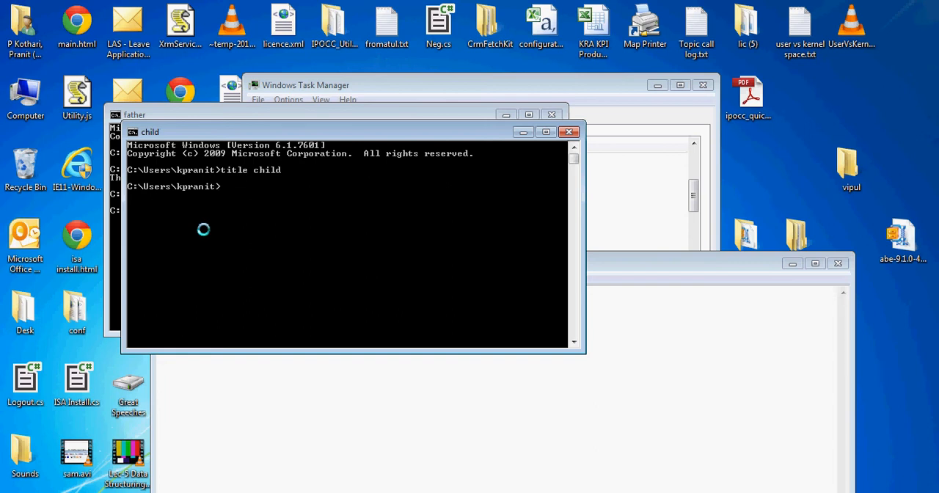
type("c")
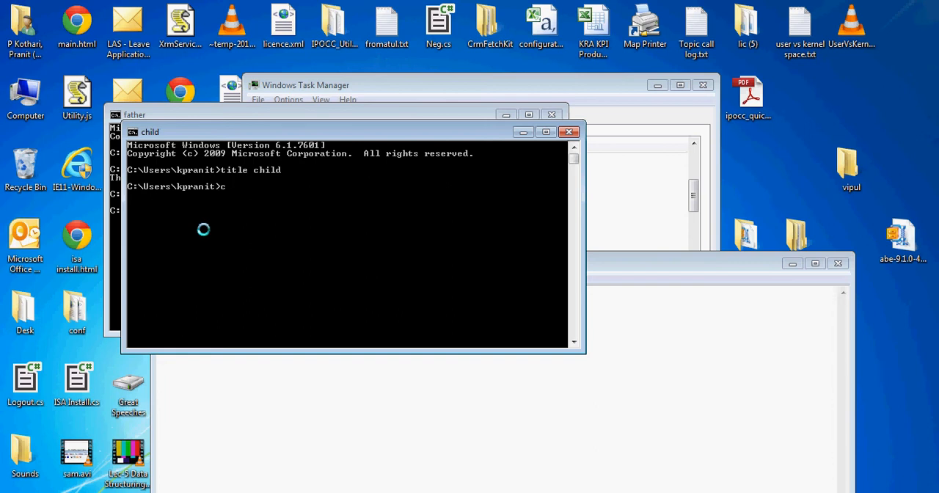
type("start cmd")
type("tit")
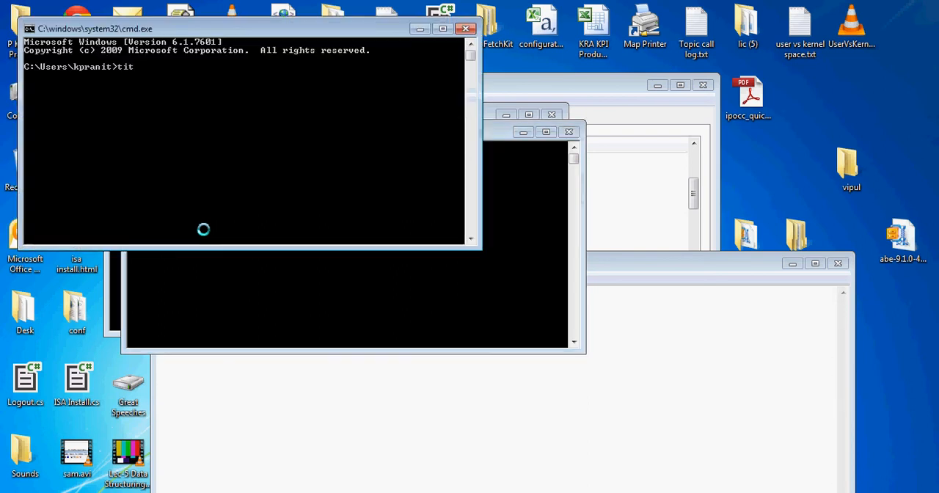
type("le grandpa")
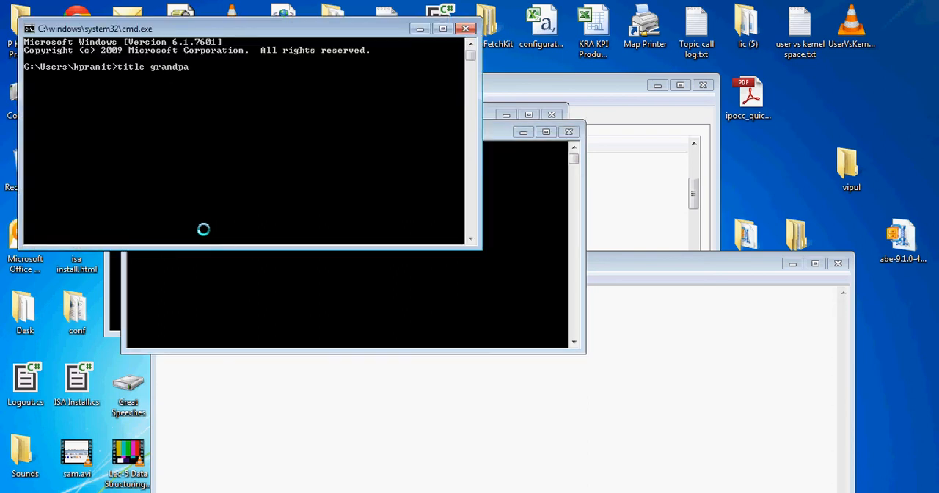
key("Return")
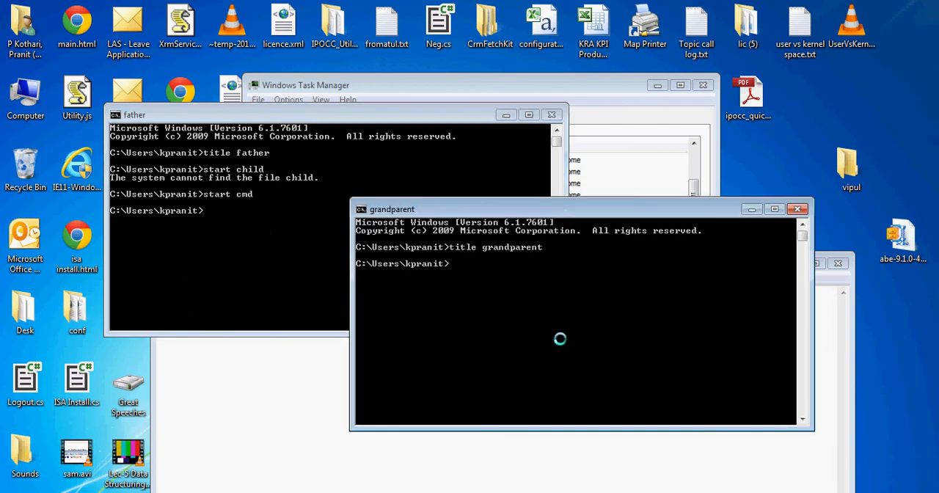
mouse_move(345, 254)
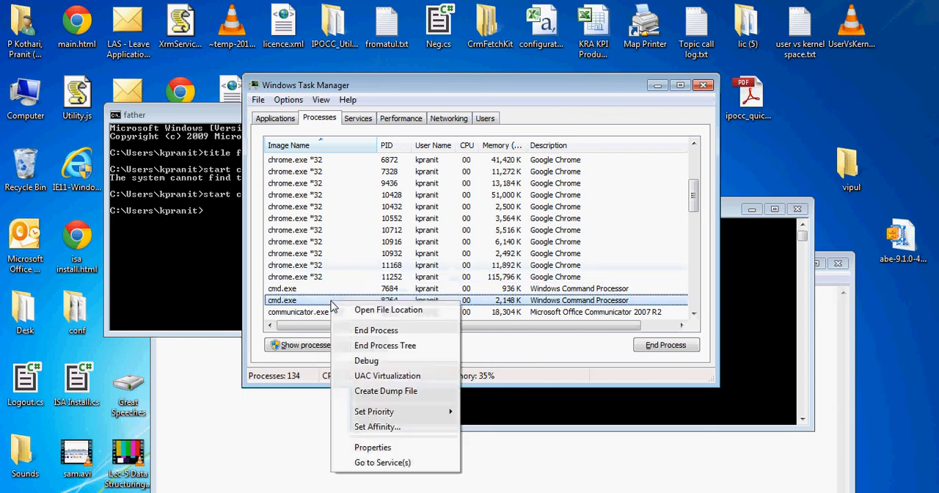
mouse_move(376, 351)
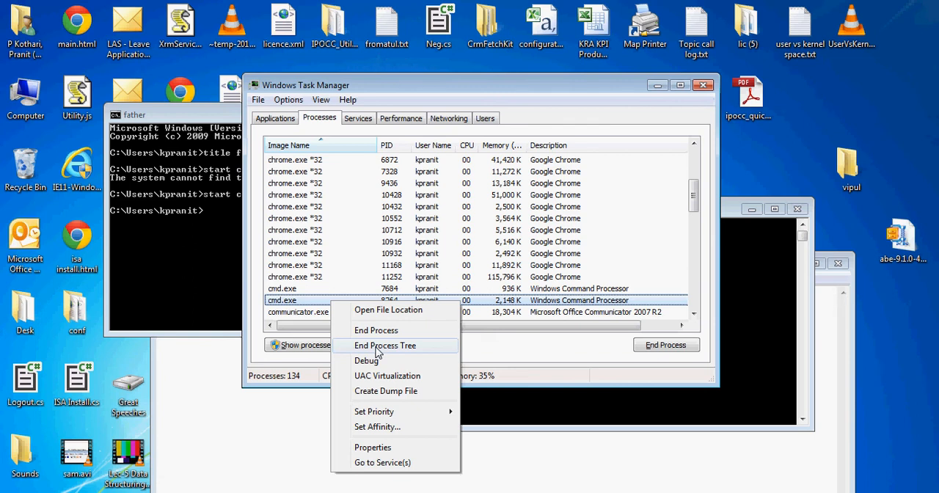
Step: End the father cmd.exe process tree (PID 8264) and confirm
left_click(385, 345)
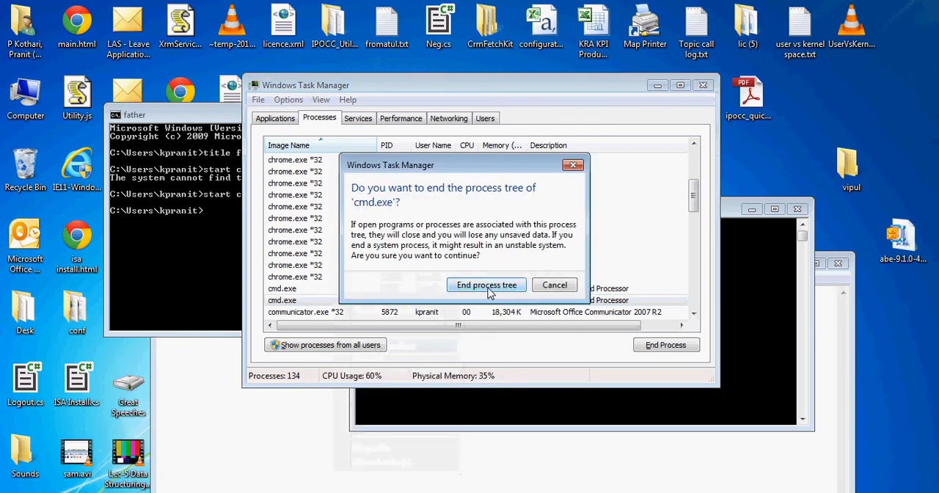
left_click(486, 285)
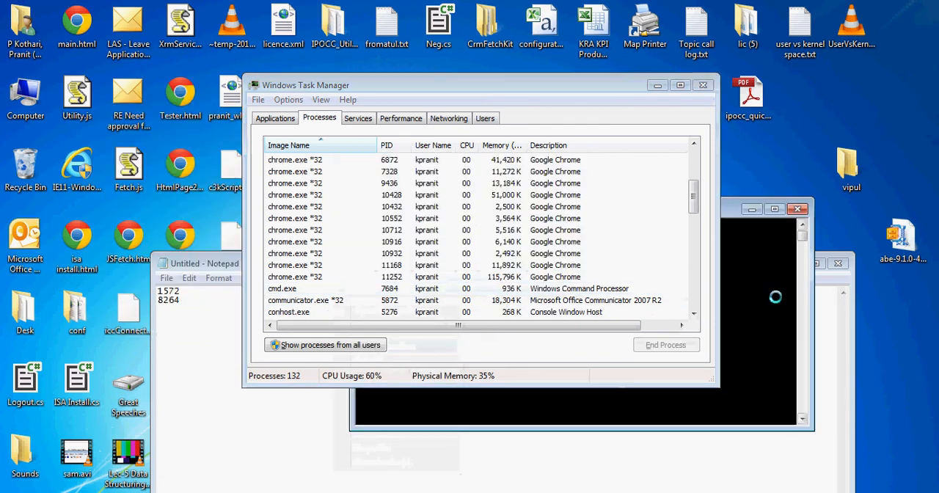